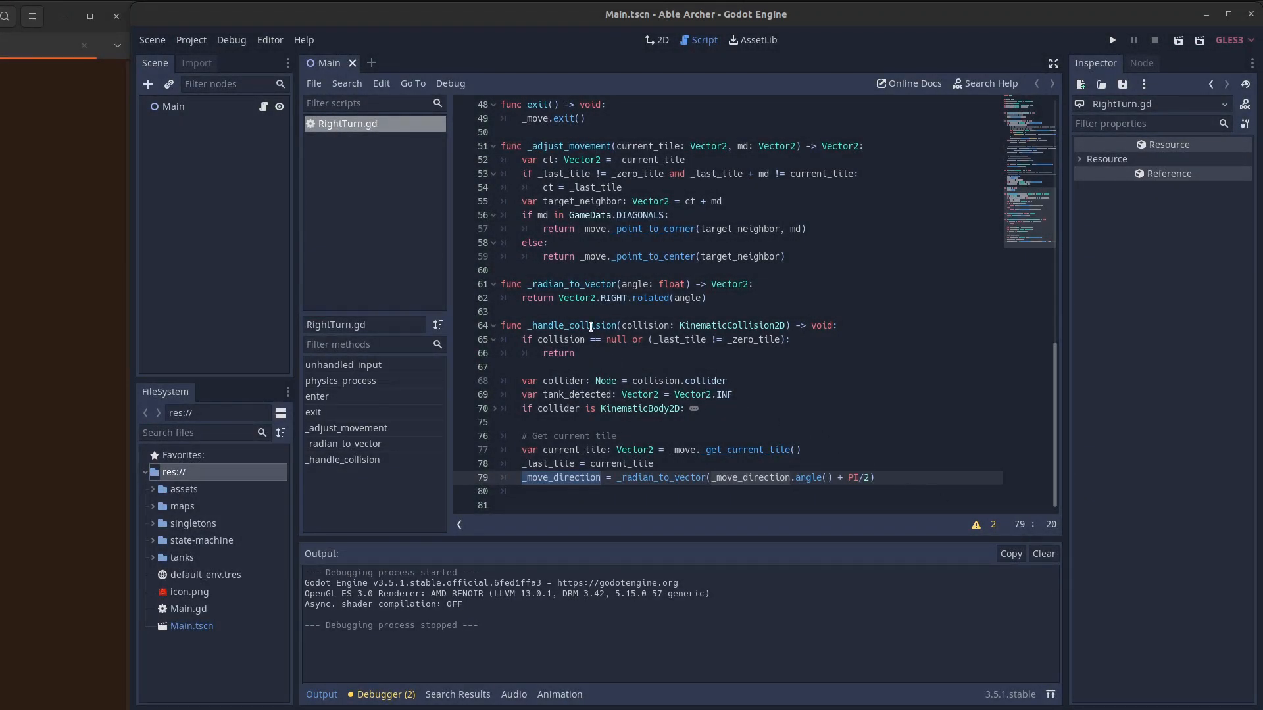
Step: Select _move_direction on line 79, then bring up the Map00.tscn scene in the 2D editor
double_click(740, 476)
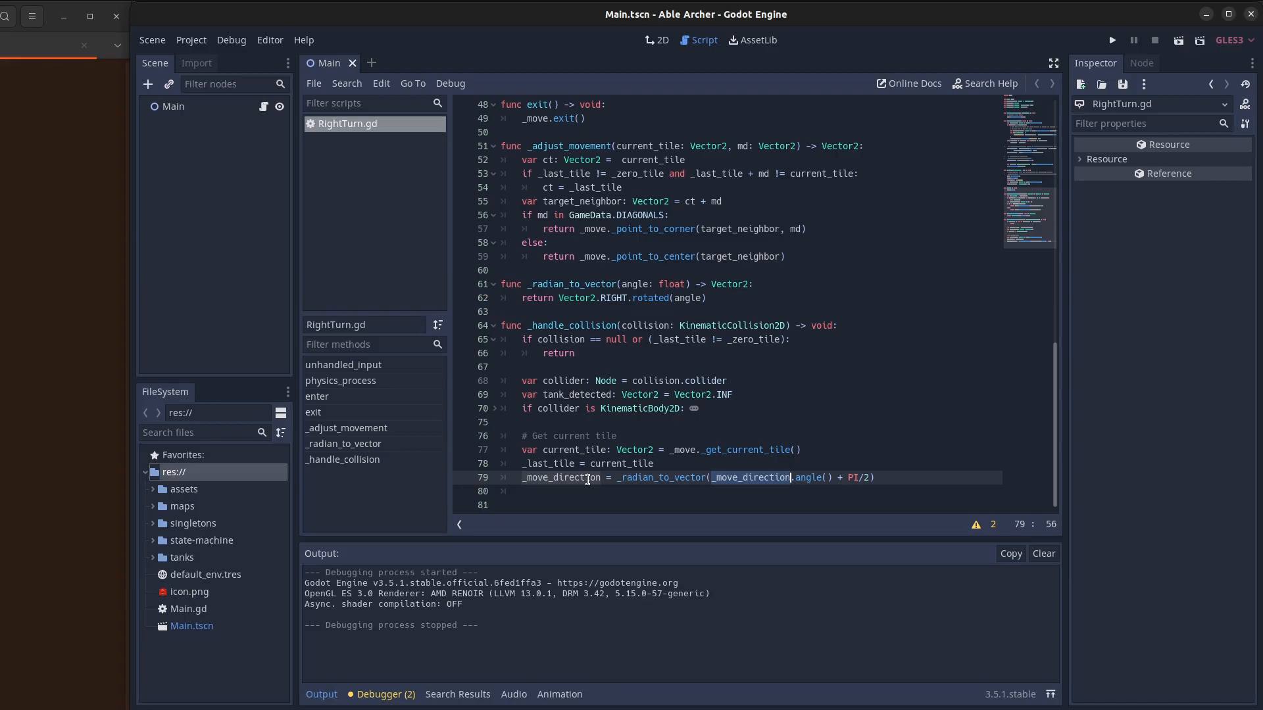
click(1110, 40)
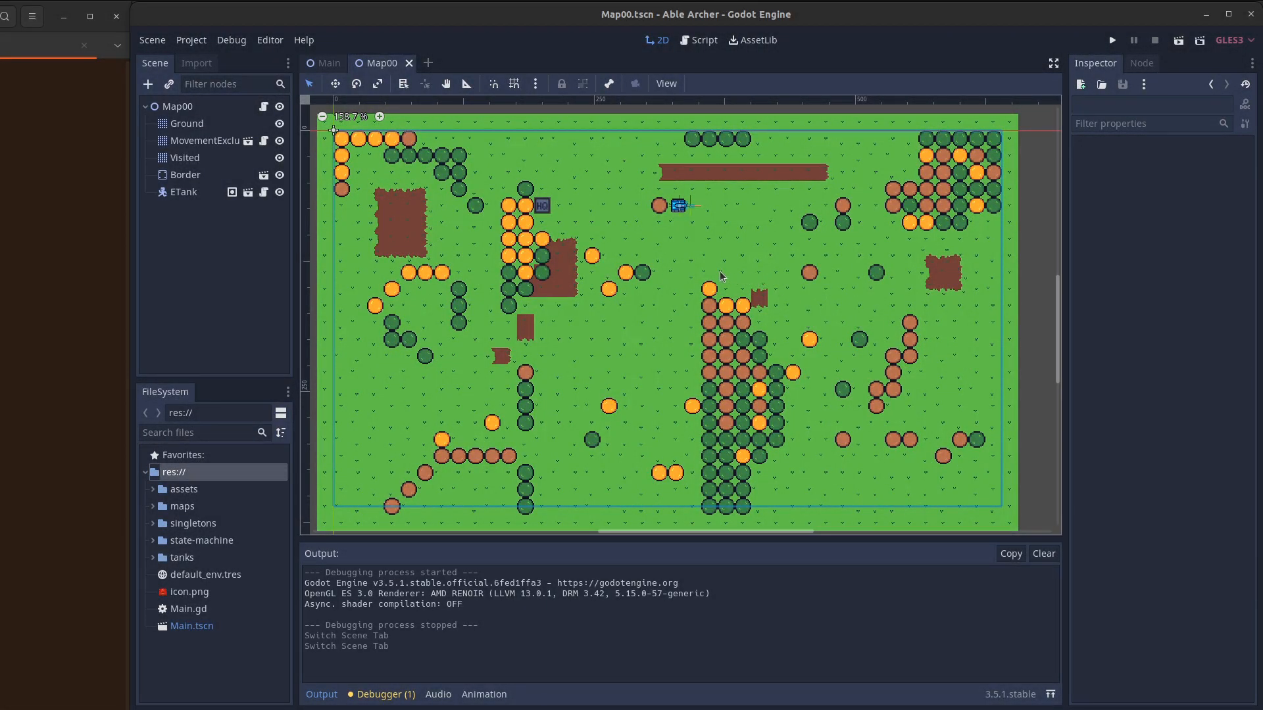
mouse_move(709, 267)
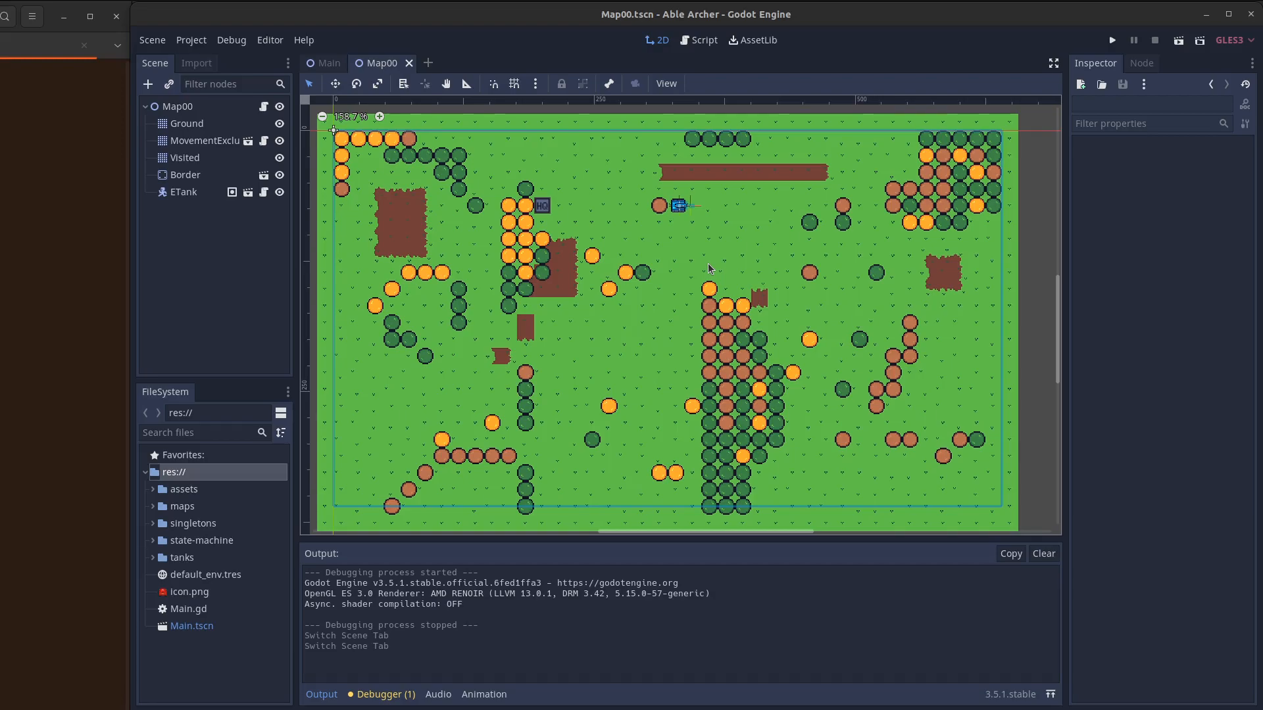
mouse_move(542, 223)
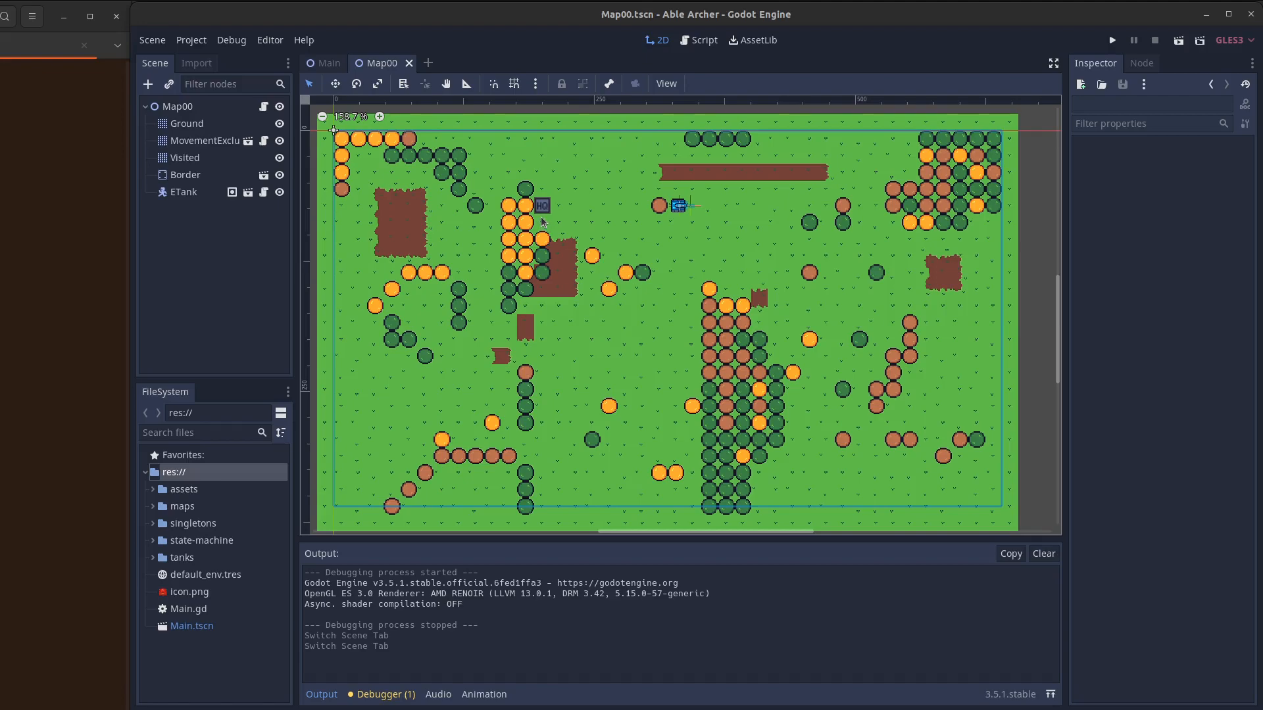
Step: Make RightTurn.gd's collision handler use _get_movement_options and _find_lowest_distance, then run the map
click(701, 39)
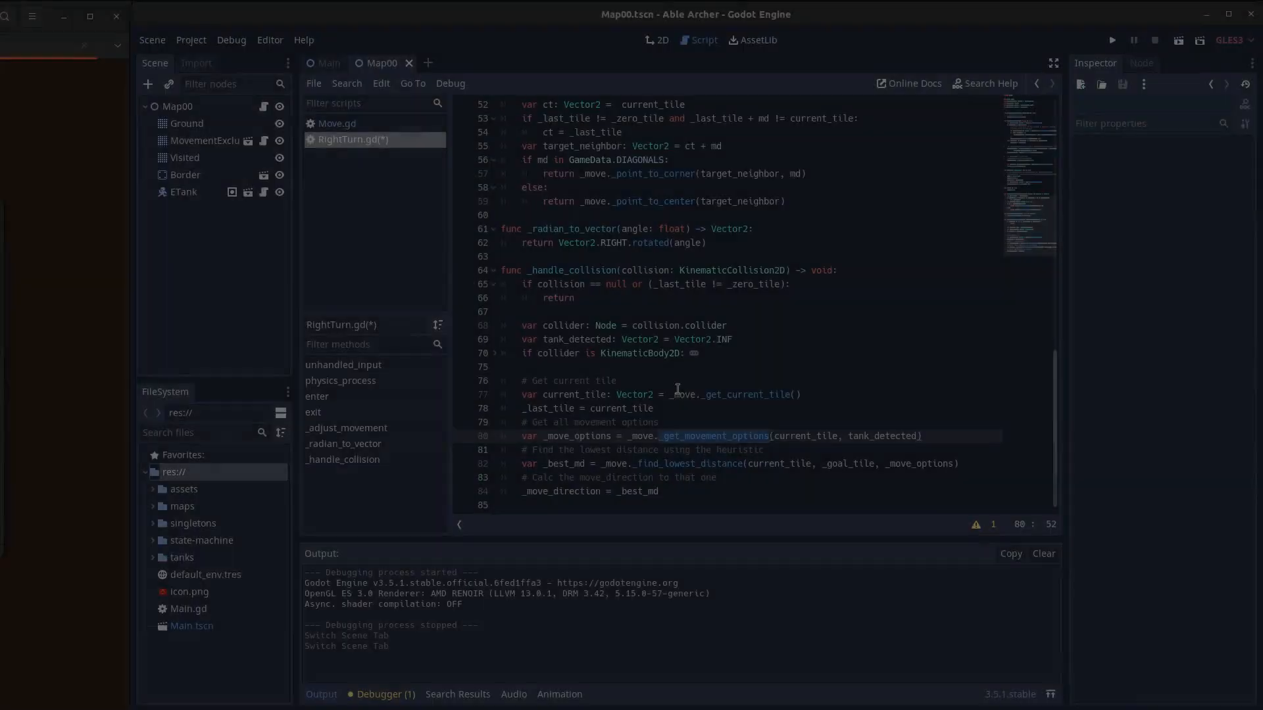
click(682, 408)
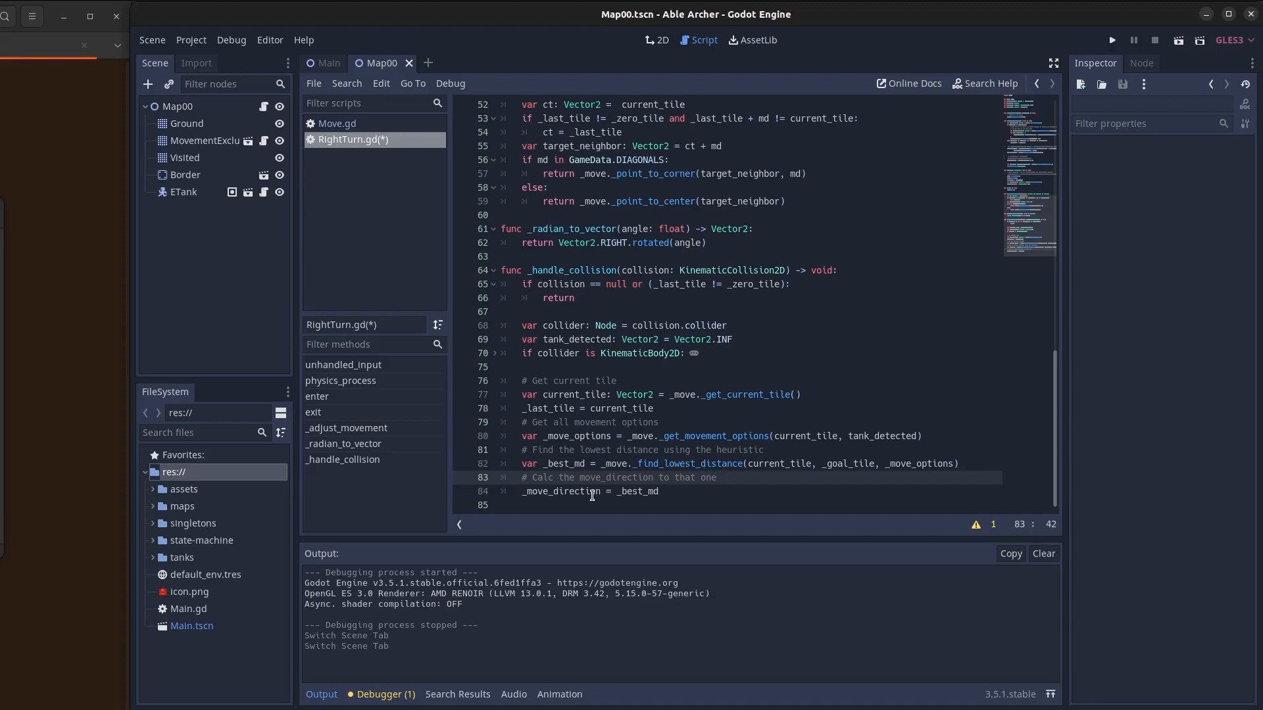
click(1110, 40)
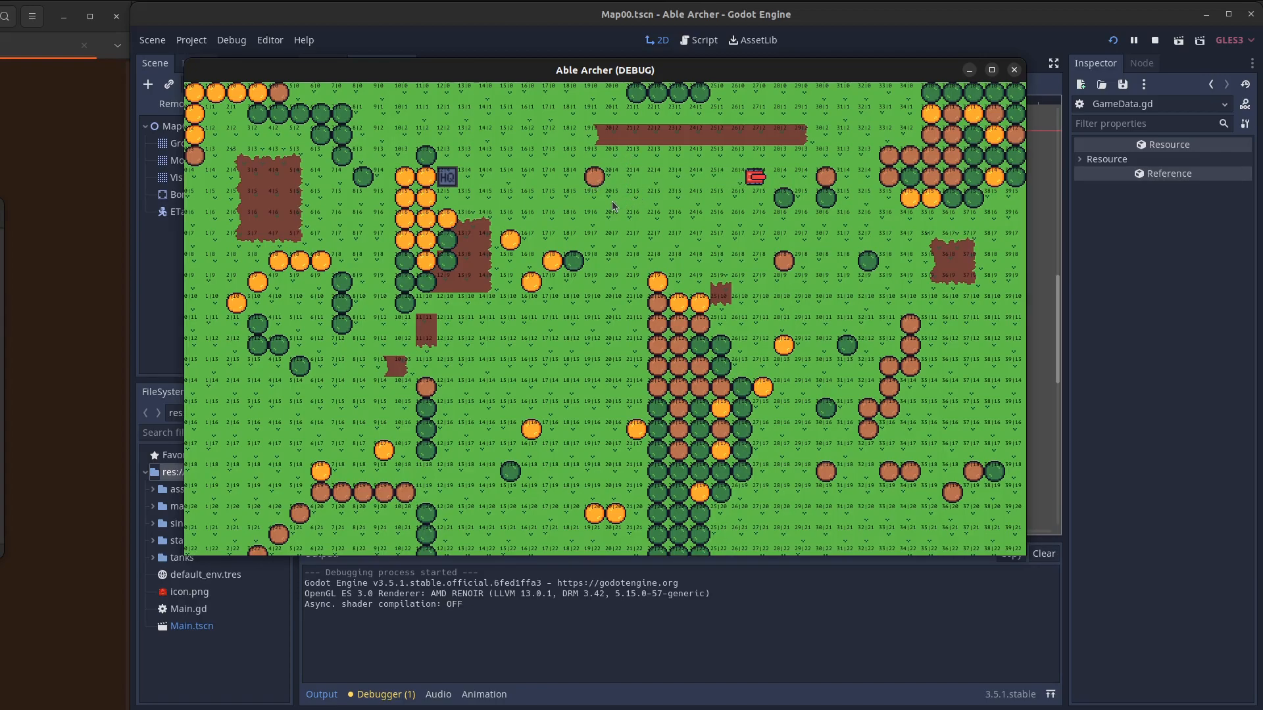
Step: Stop the running test game and return to the RightTurn.gd script
click(1013, 70)
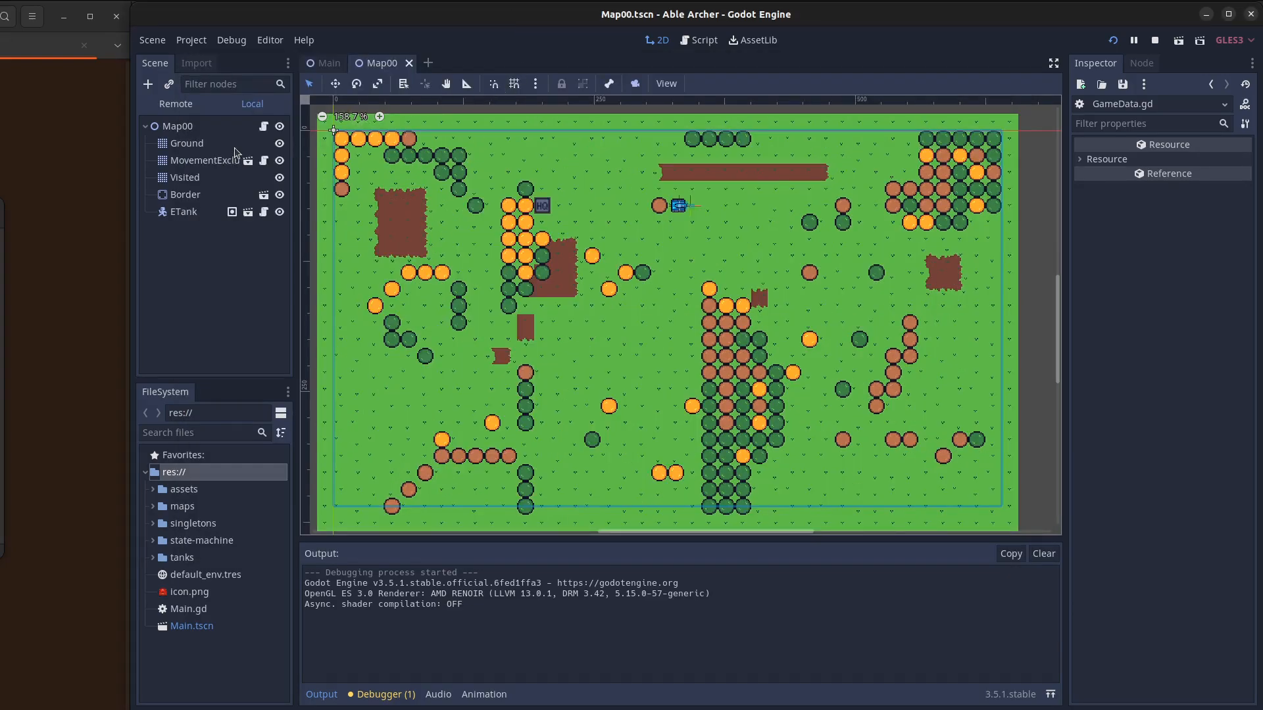
click(702, 39)
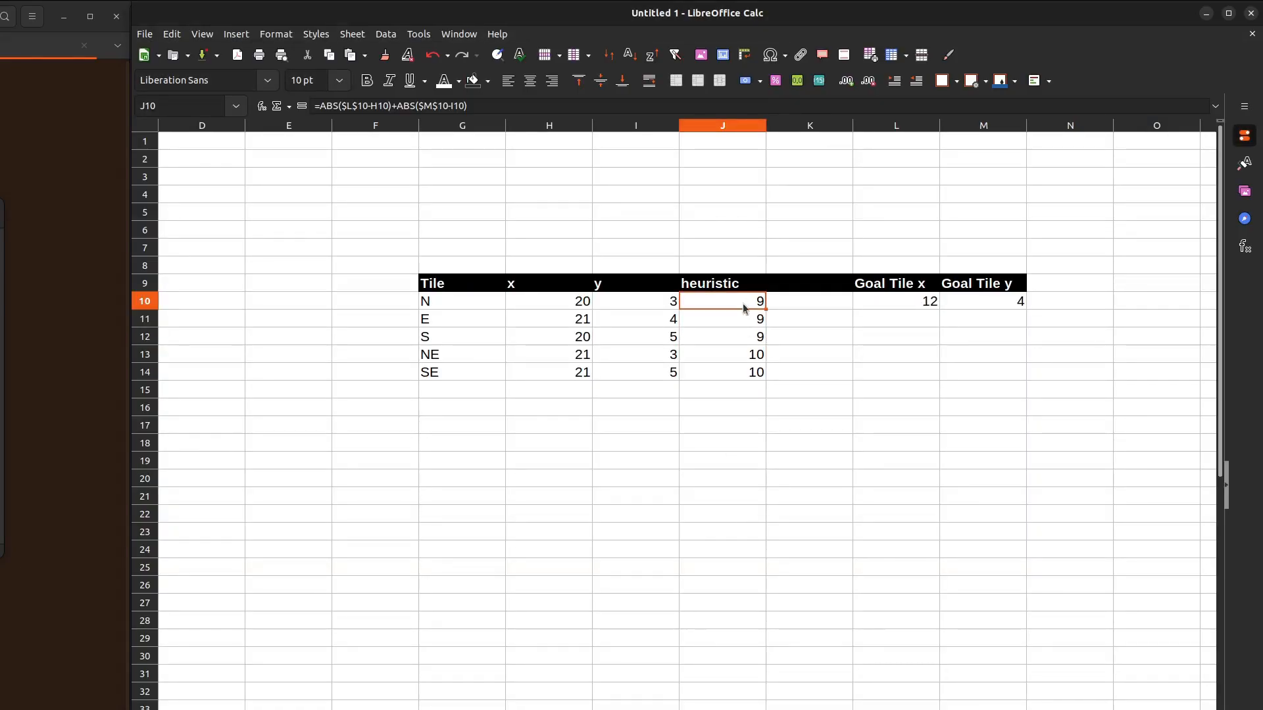
drag(721, 301, 721, 336)
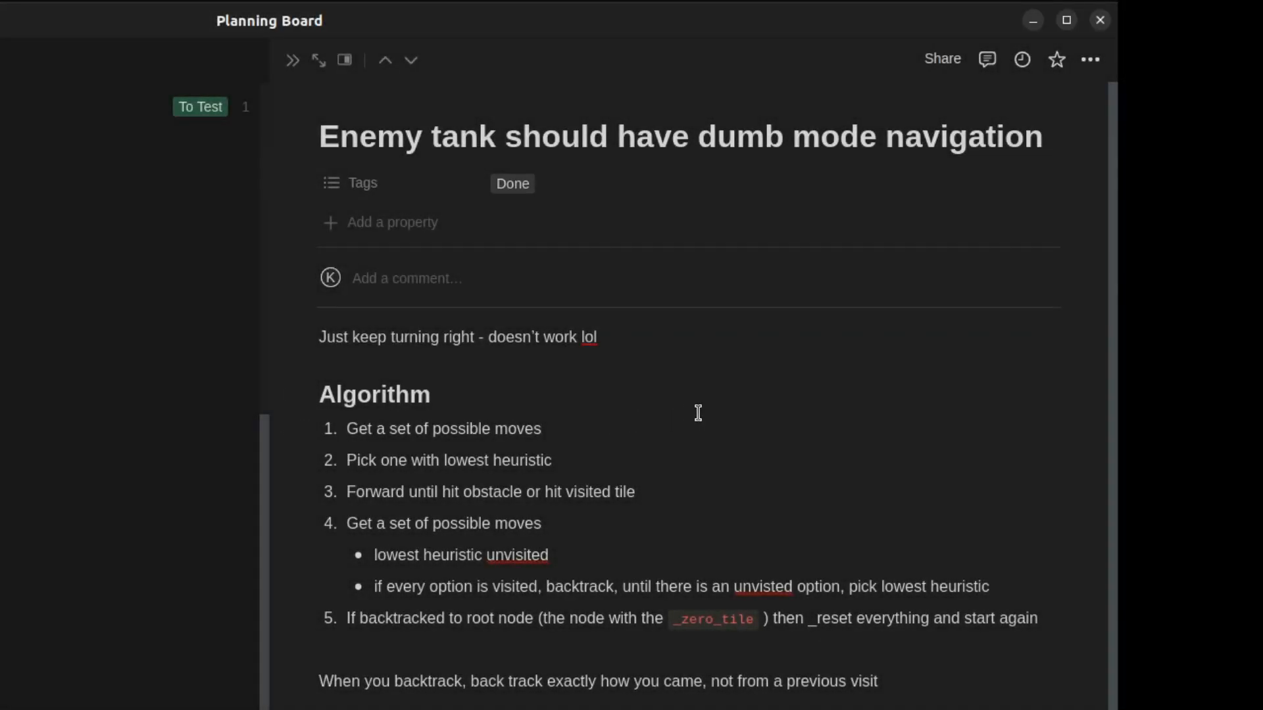
click(540, 429)
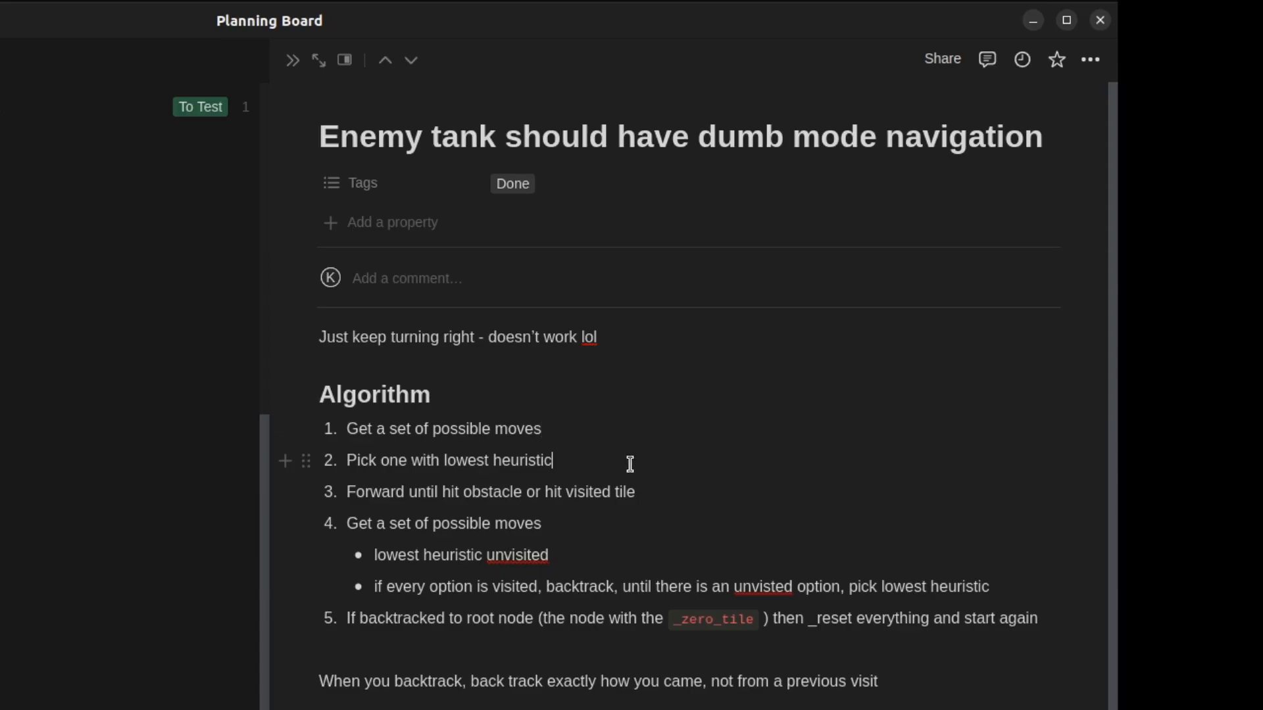
mouse_move(659, 491)
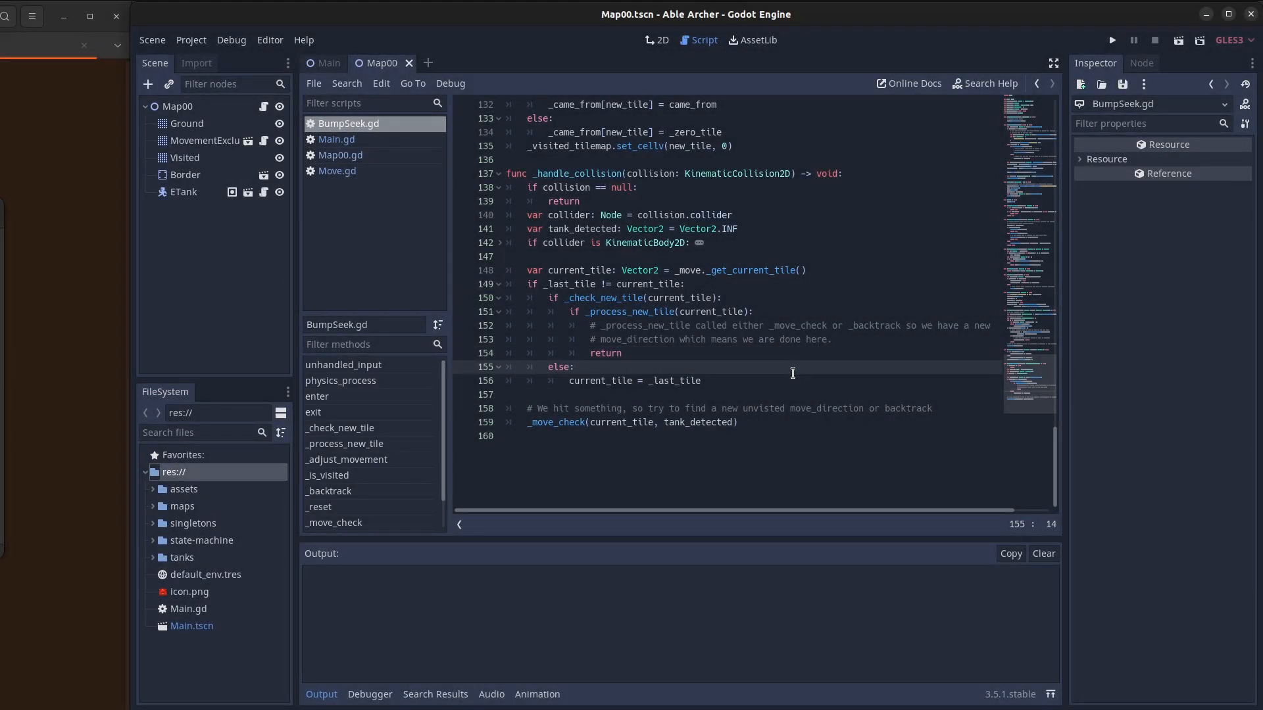
Step: Run the BumpSeek tank on Map00, then select the MovementExclude TileMap for editing
click(1111, 39)
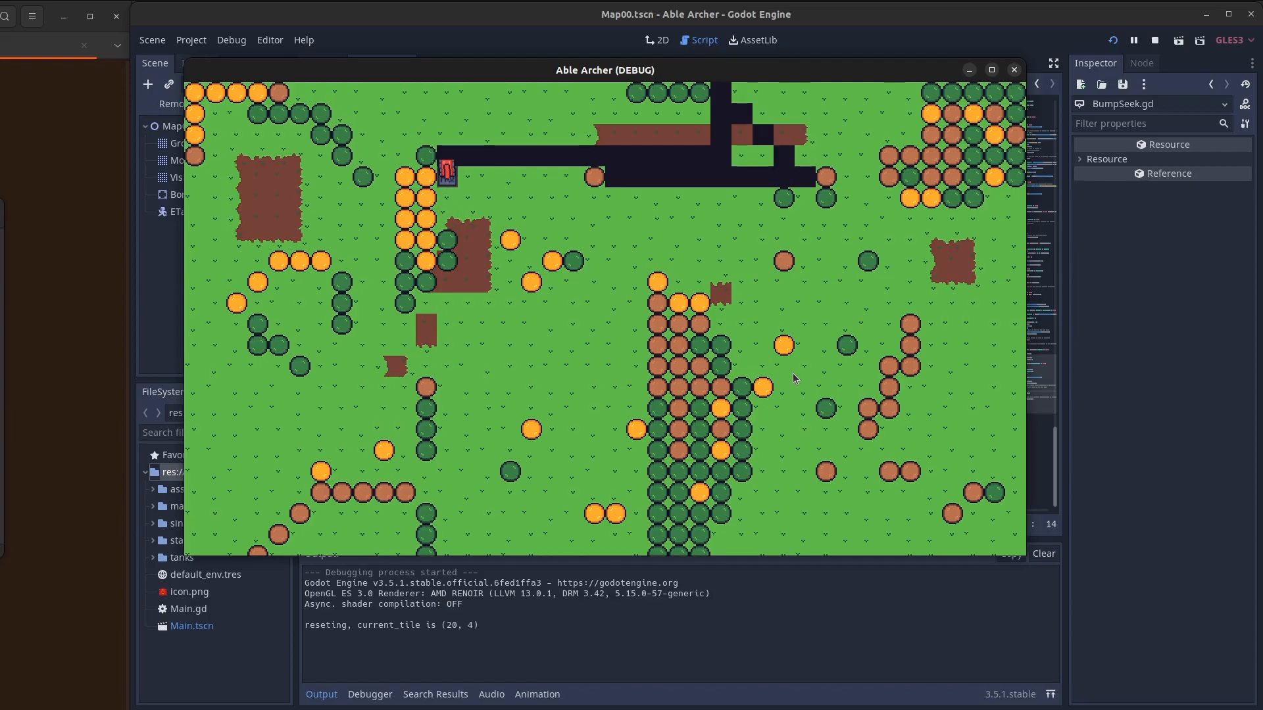
click(180, 142)
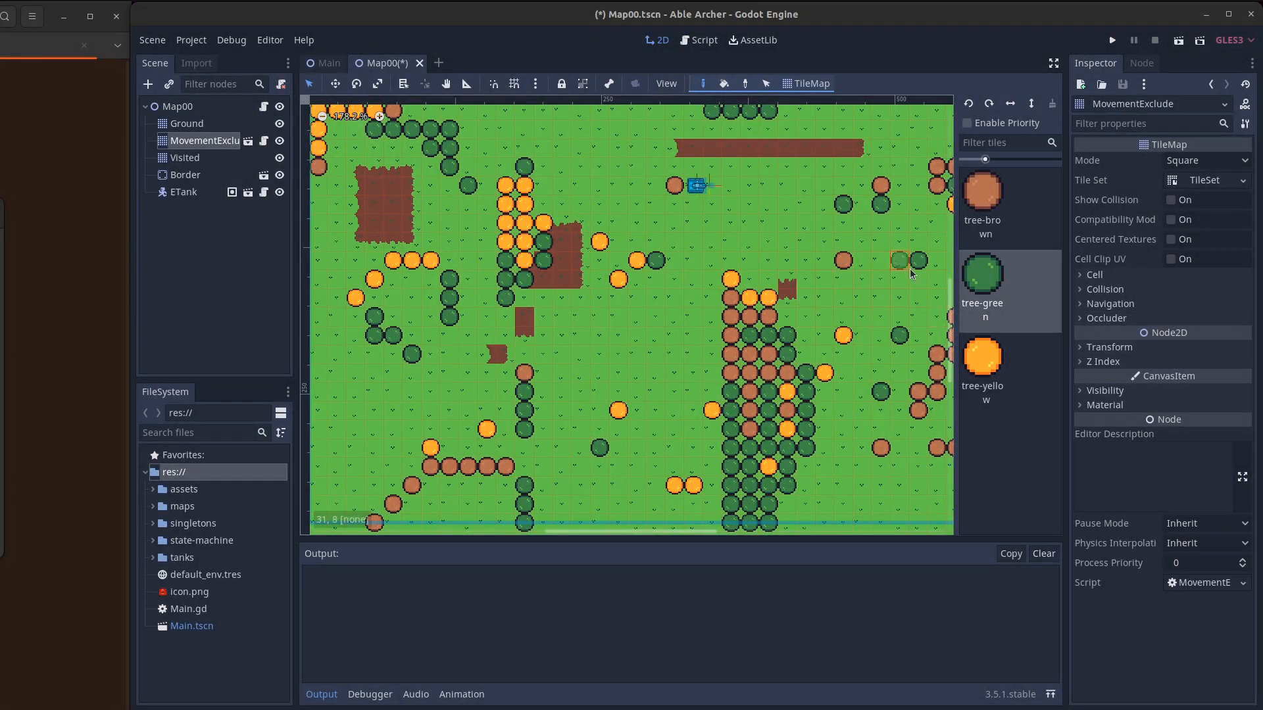
Step: Switch to the Ground tile layer to relocate the HQ tile near the bottom trees
click(790, 448)
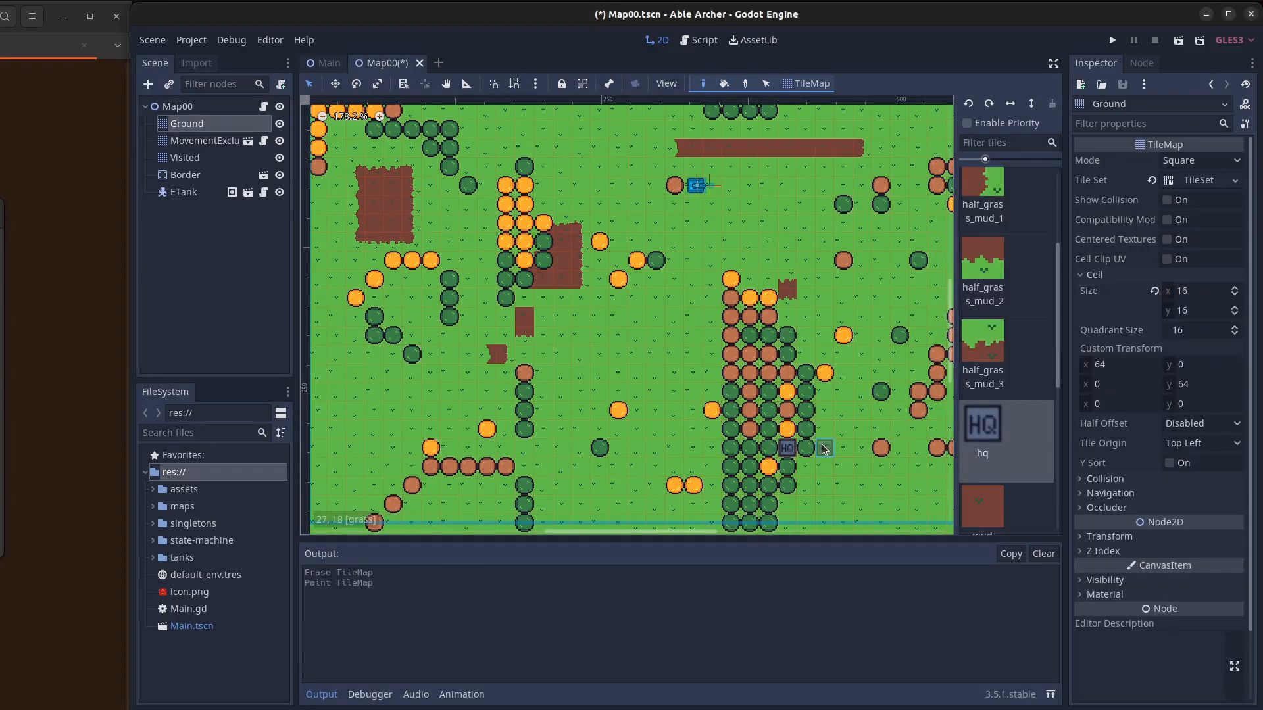
click(1110, 39)
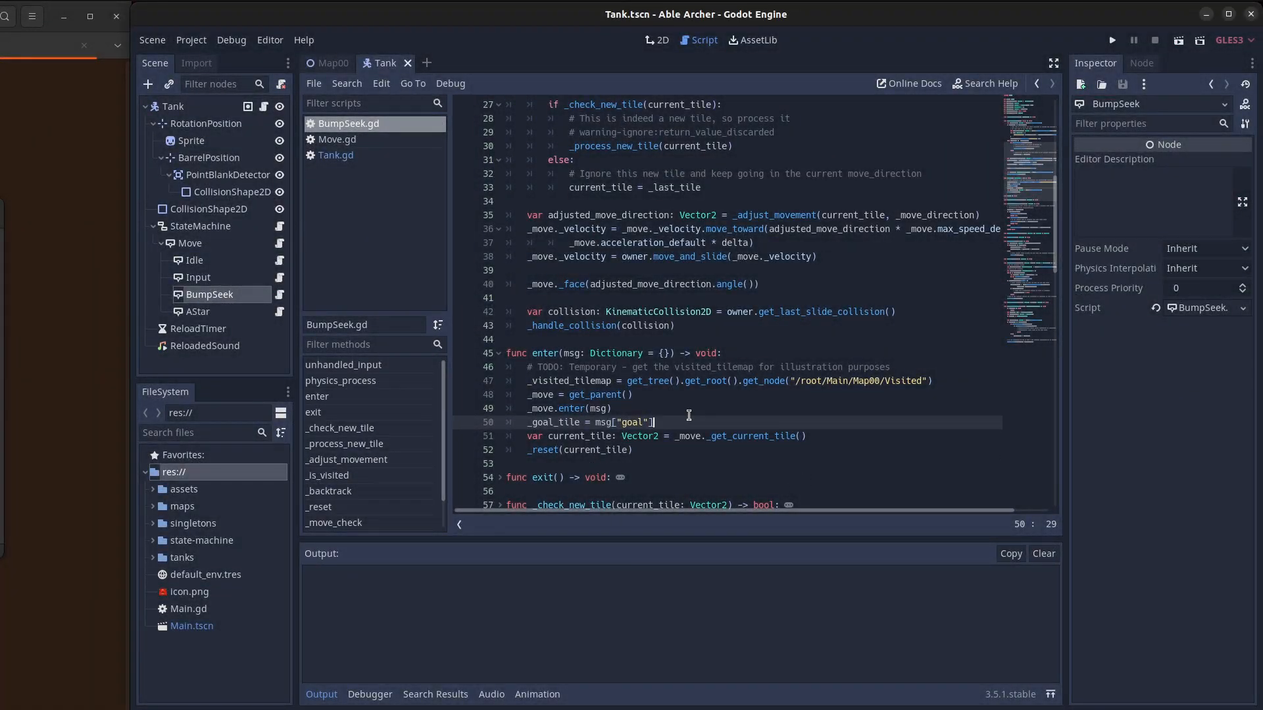
mouse_move(347, 123)
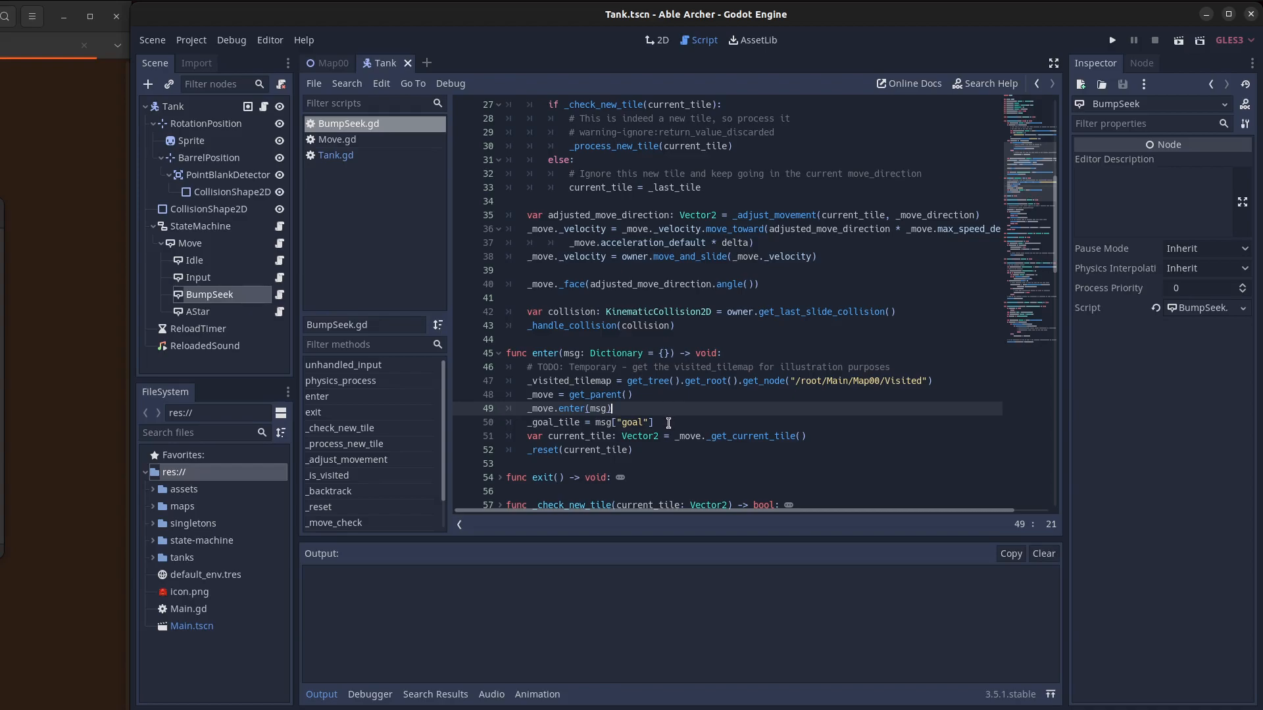
click(656, 422)
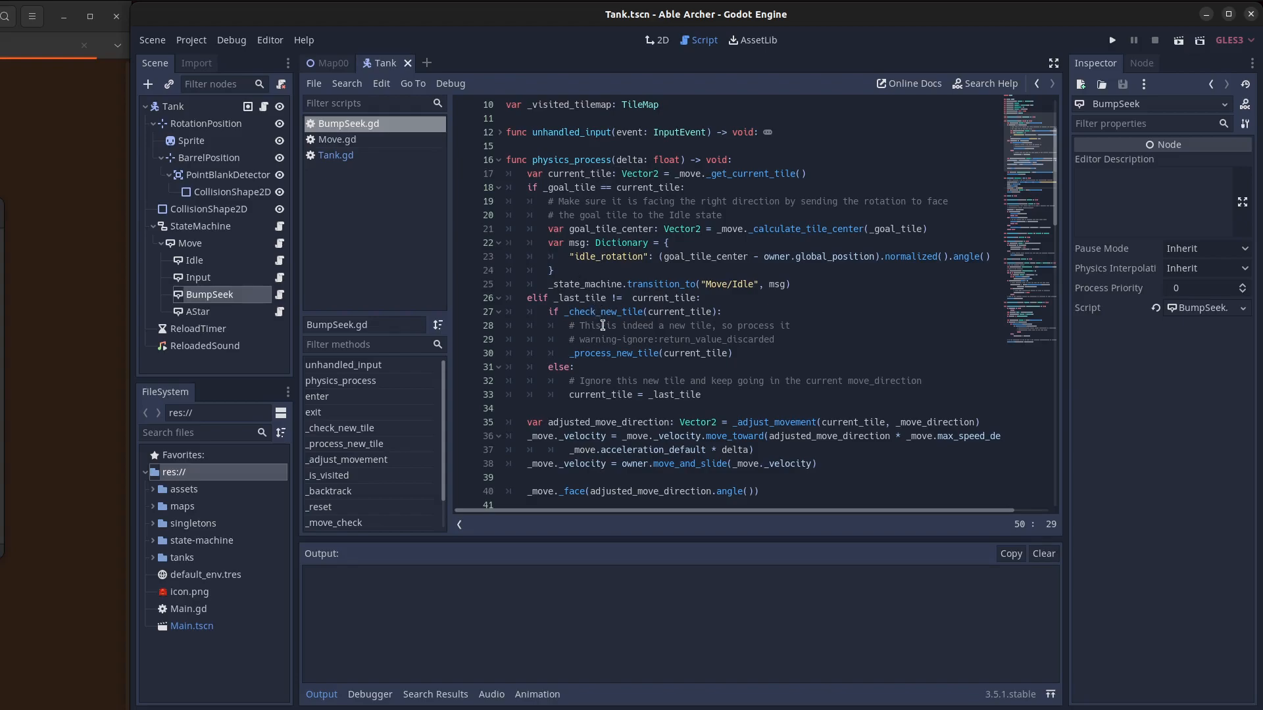
mouse_move(601, 338)
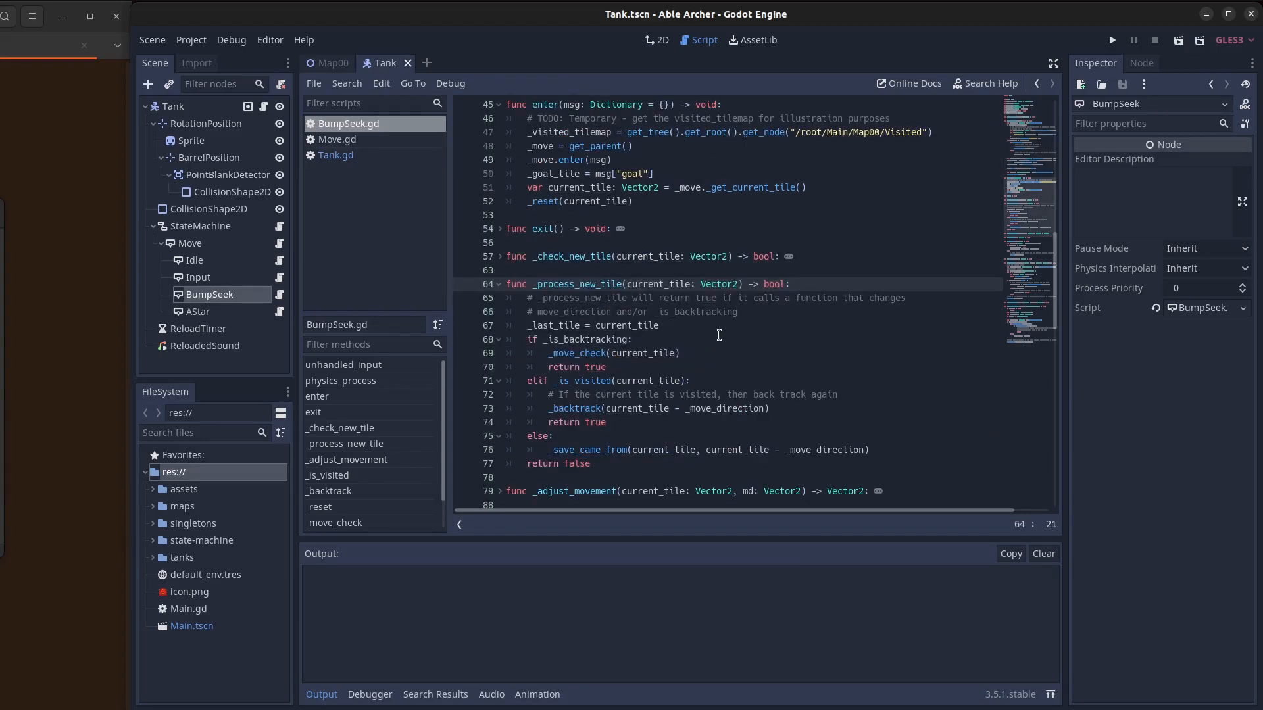
click(632, 340)
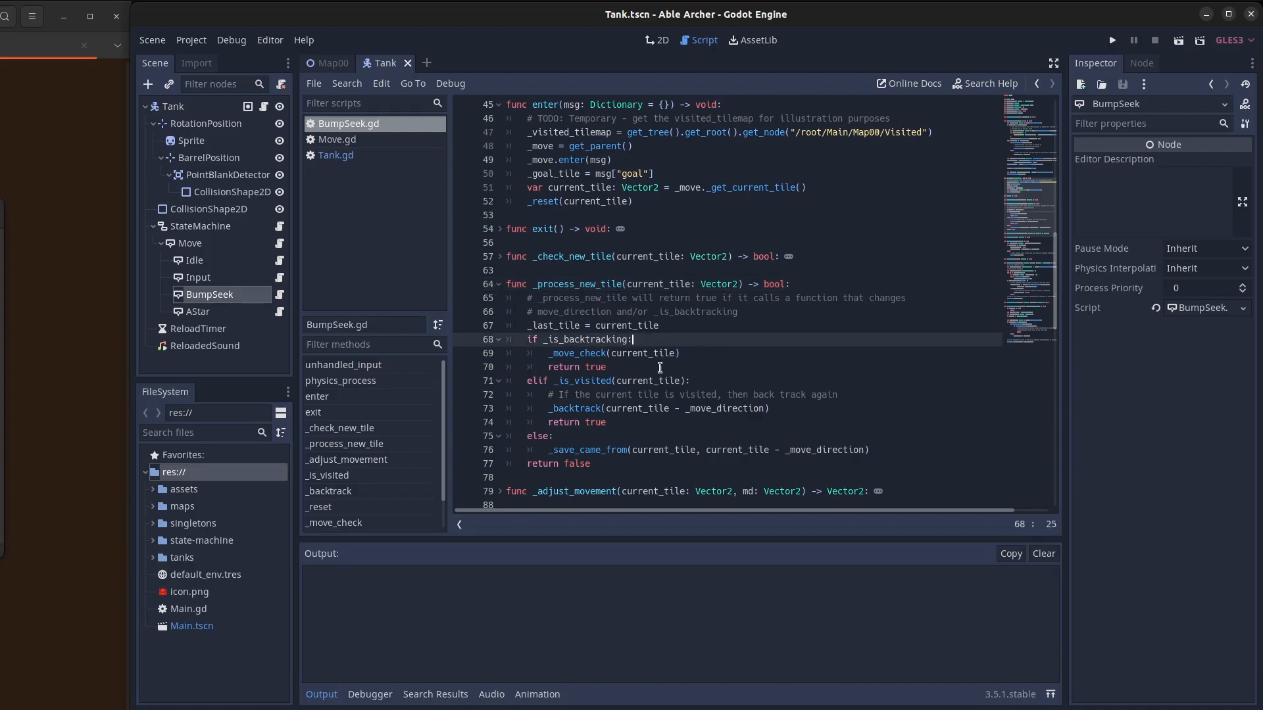
mouse_move(572, 354)
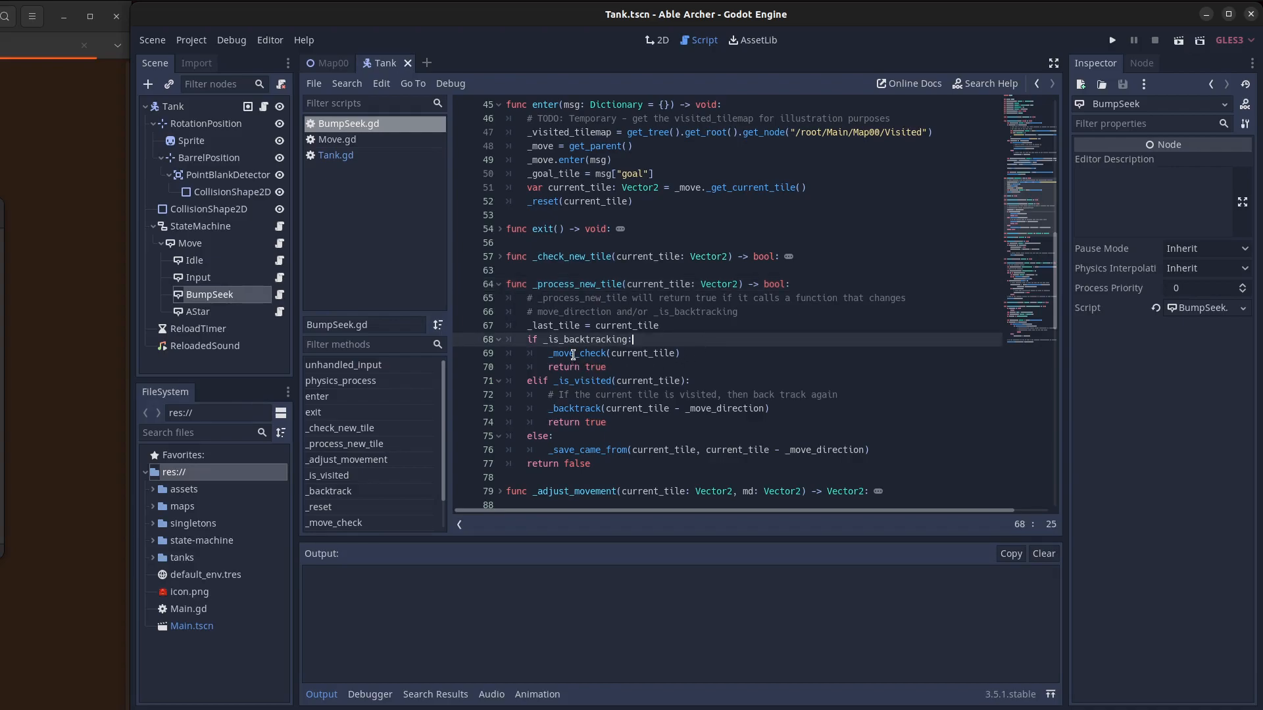
mouse_move(583, 394)
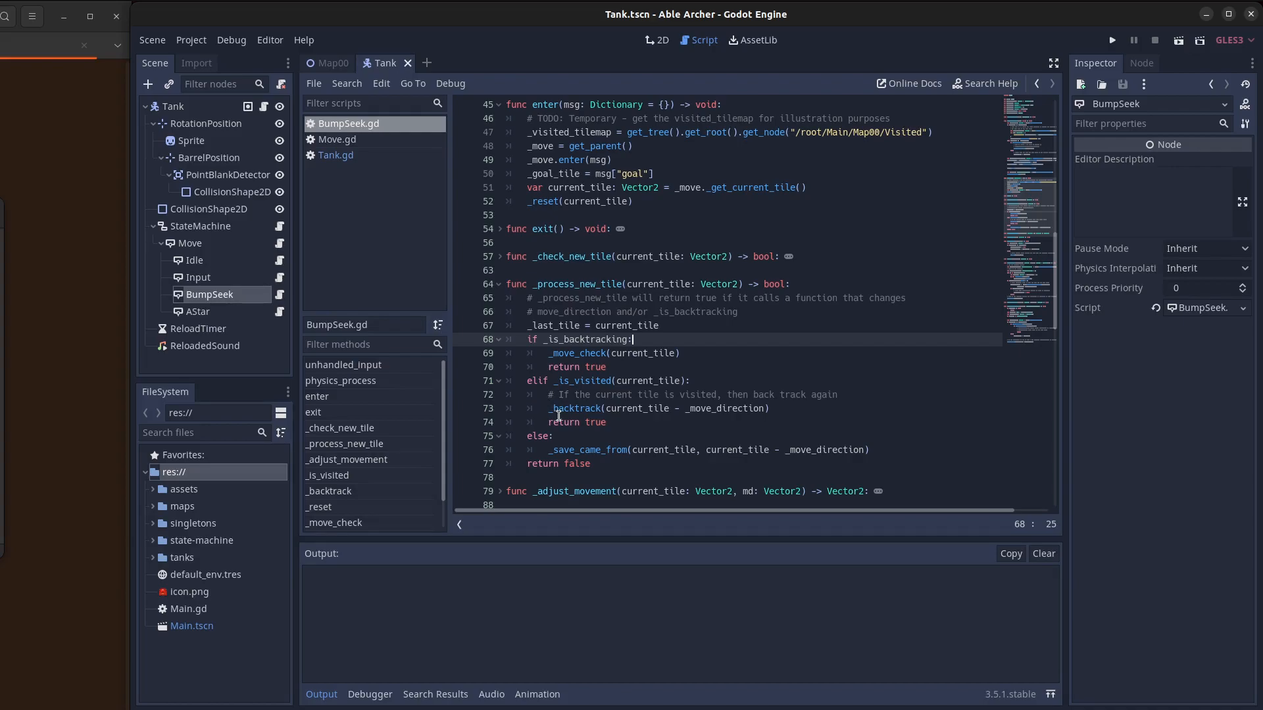
click(579, 436)
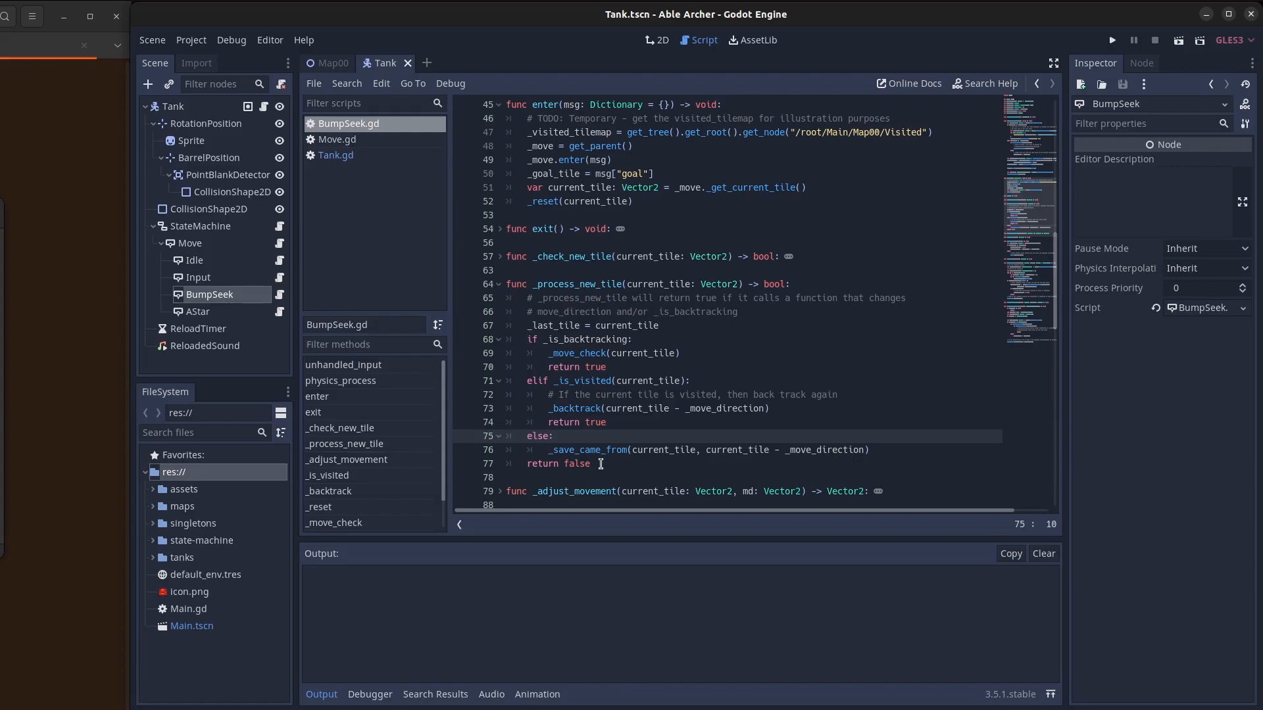
click(578, 352)
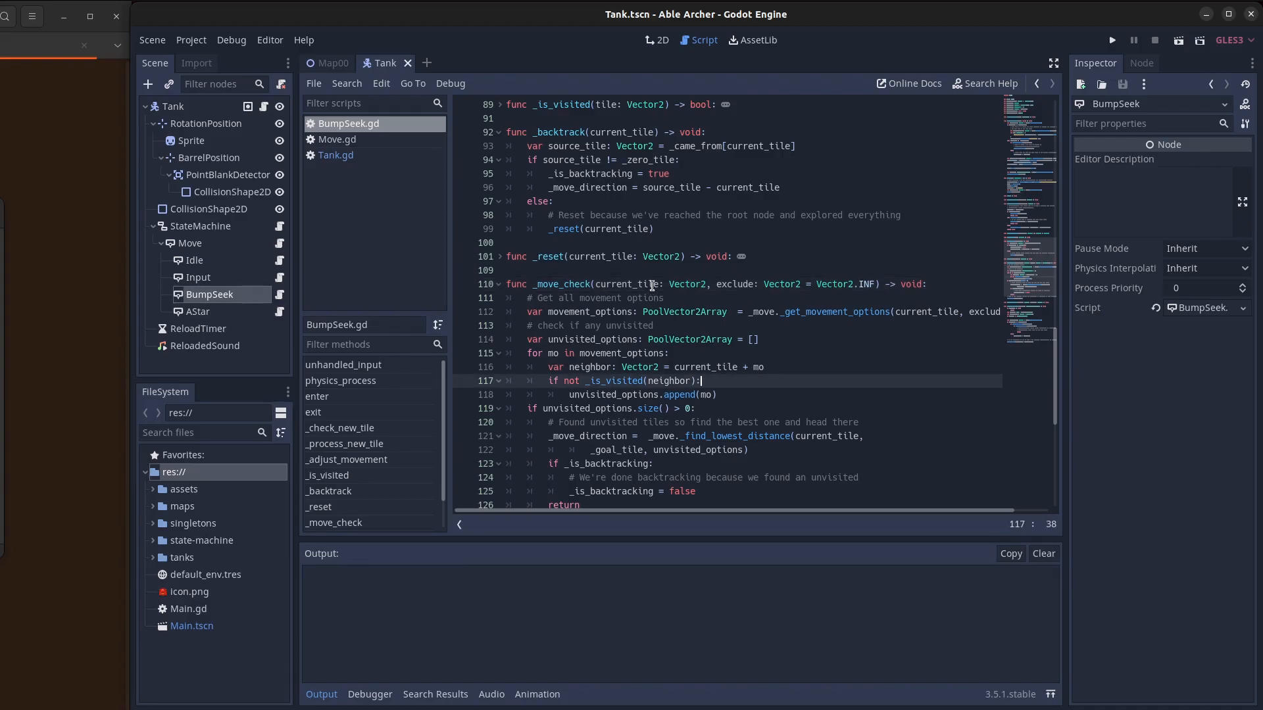
click(659, 325)
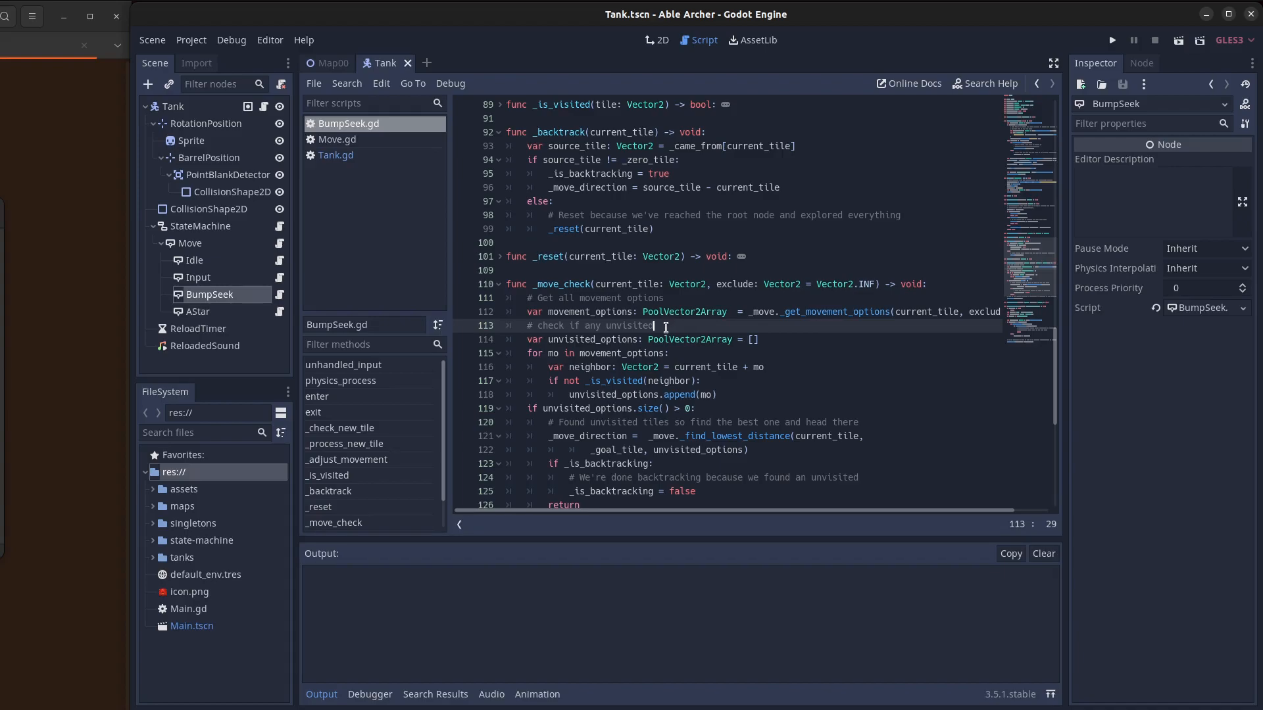
mouse_move(721, 406)
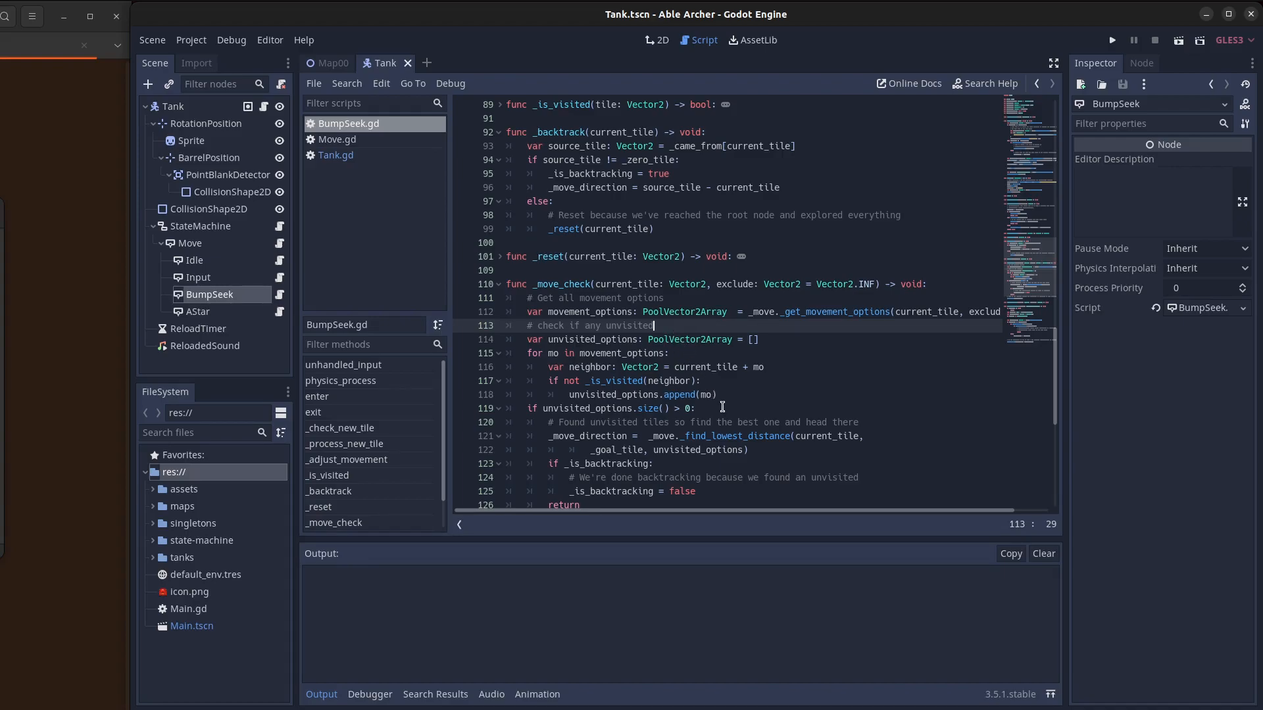
mouse_move(664, 418)
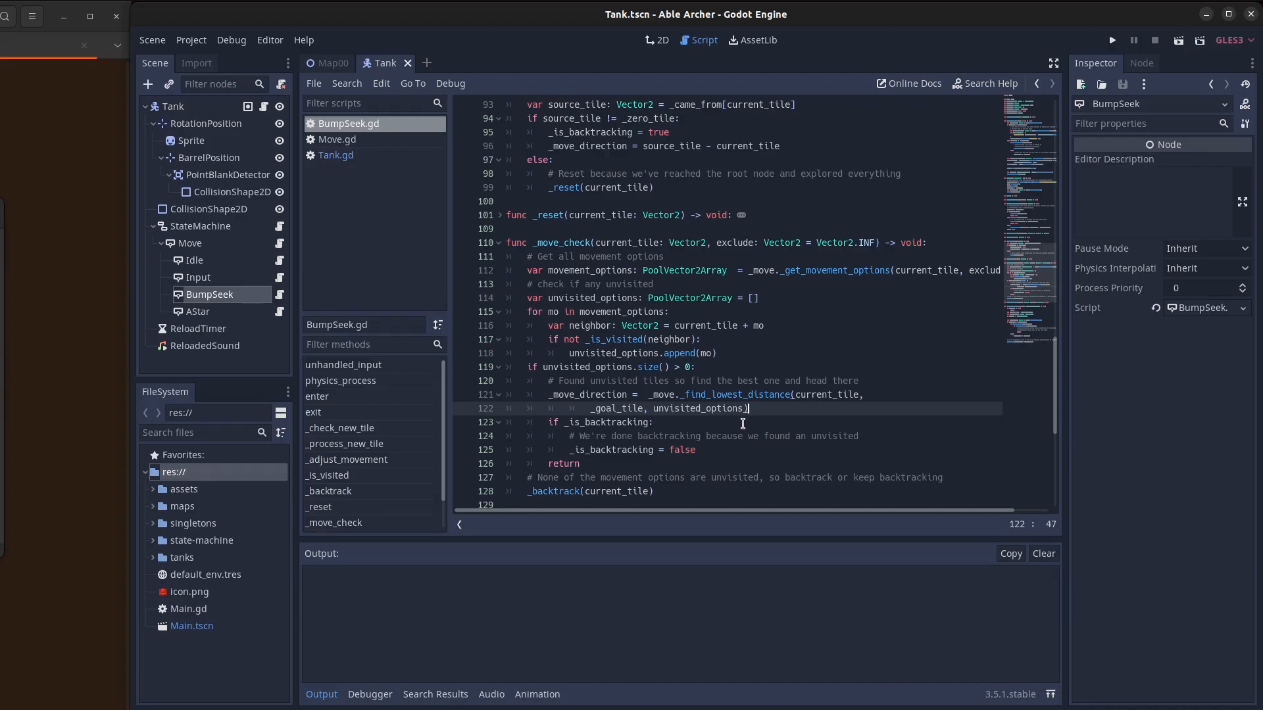
mouse_move(728, 421)
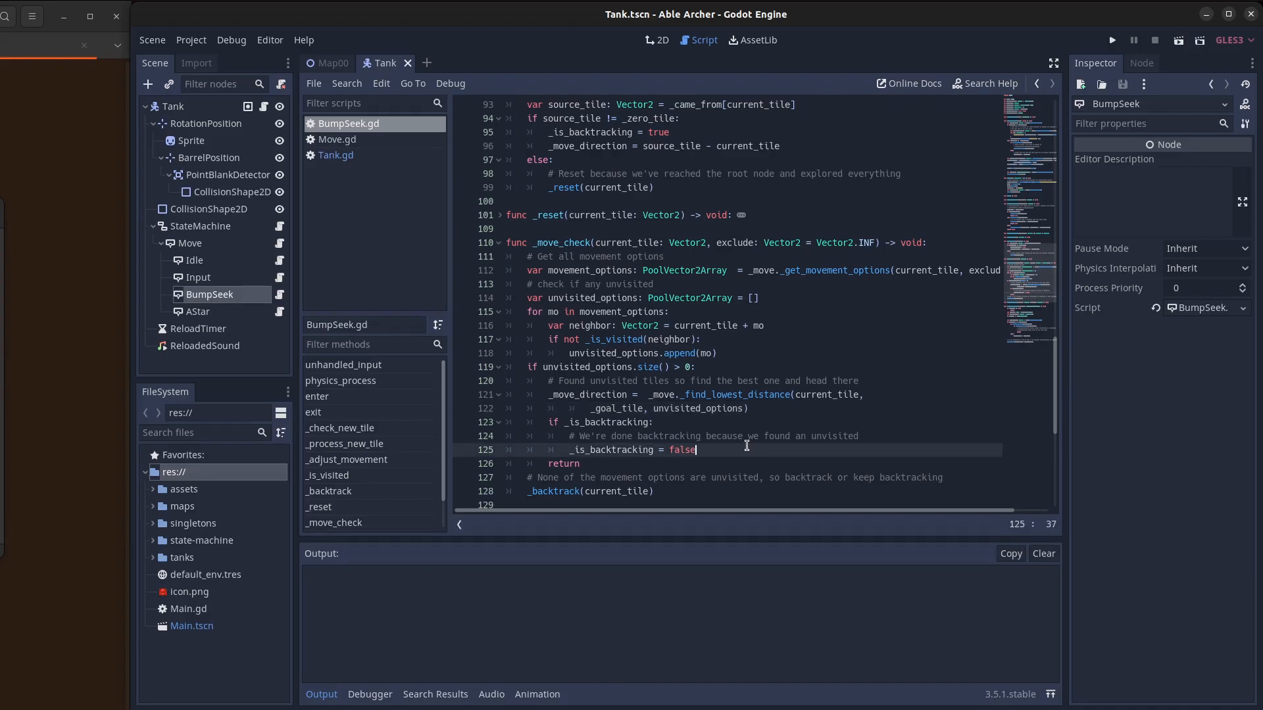
click(565, 463)
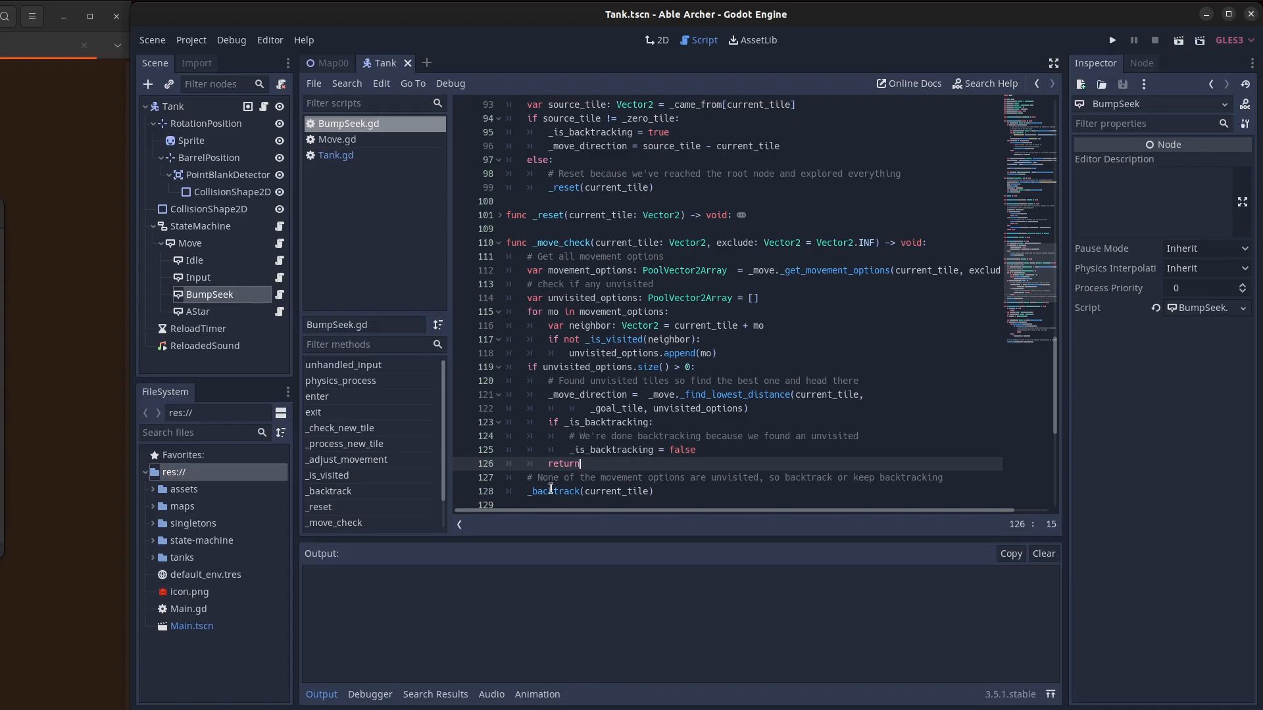
double_click(553, 491)
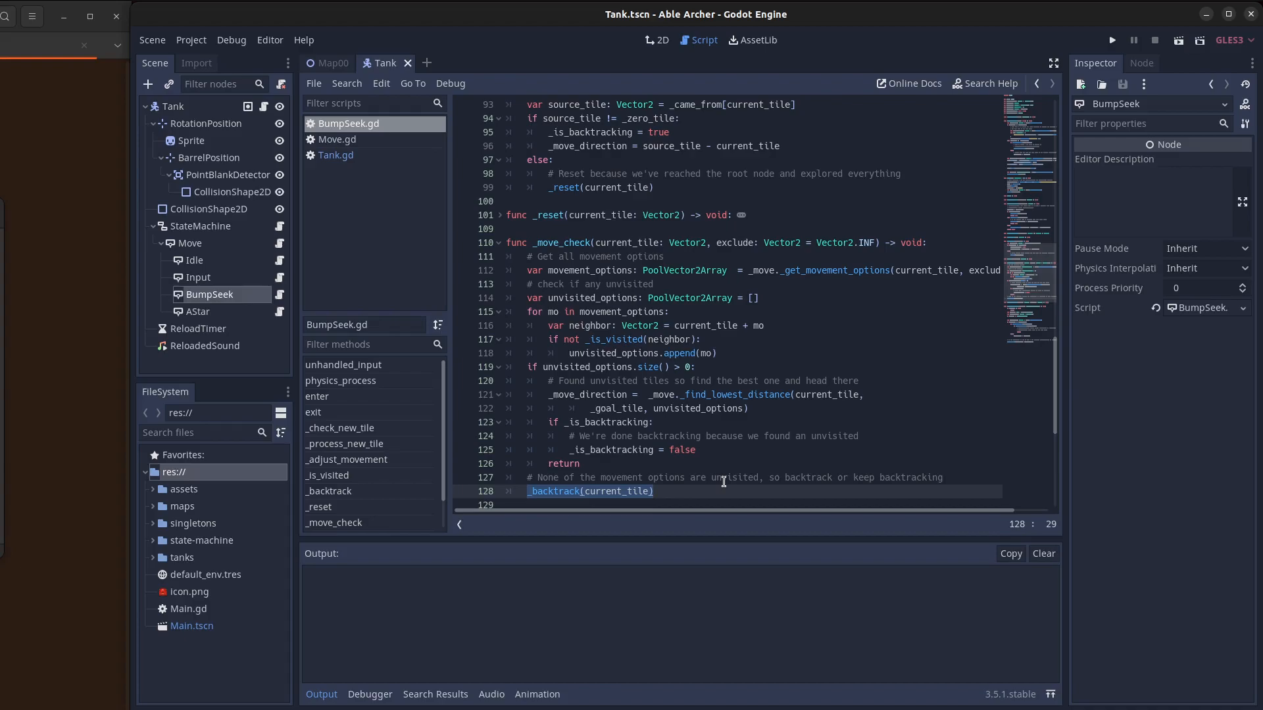
mouse_move(554, 495)
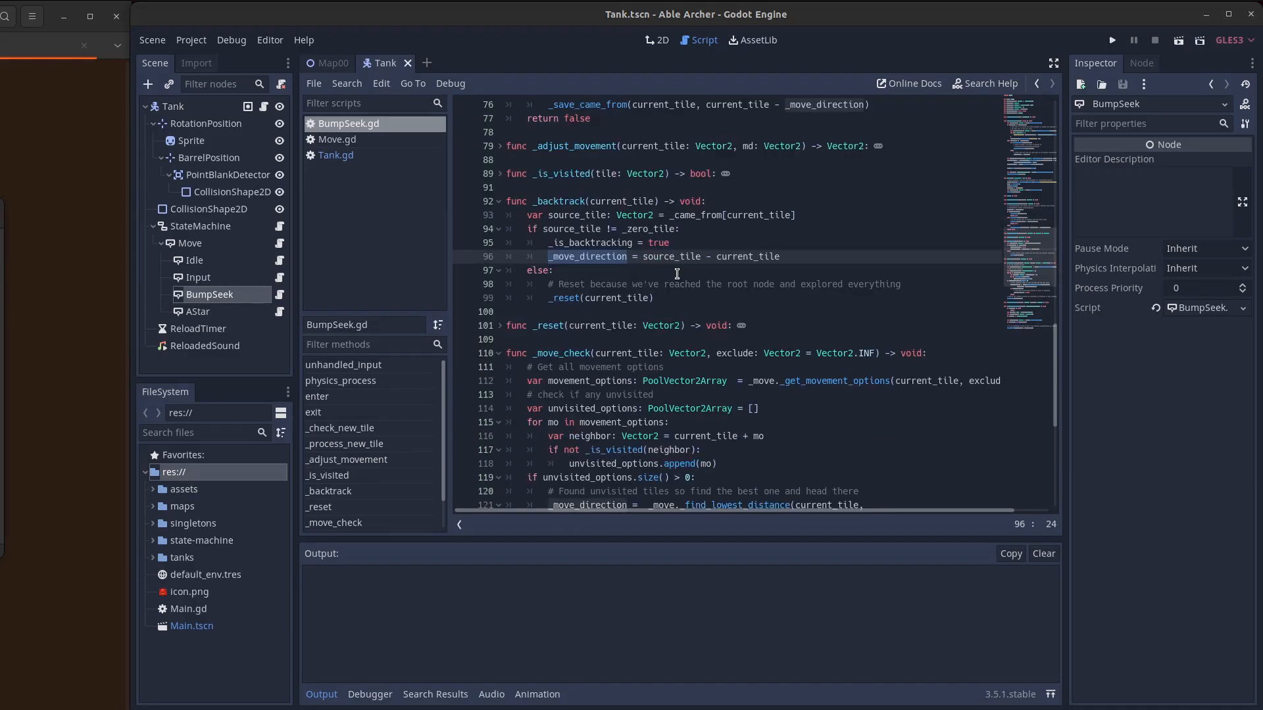
scroll(down, 3)
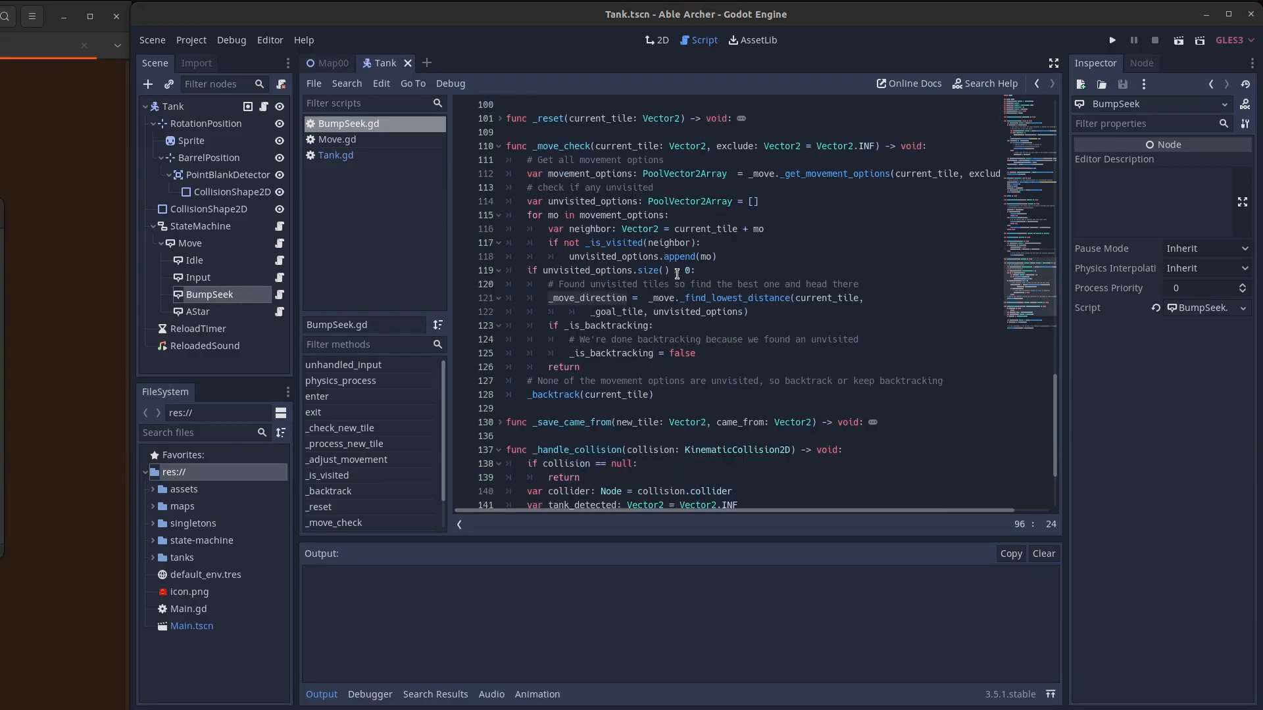
scroll(down, 3)
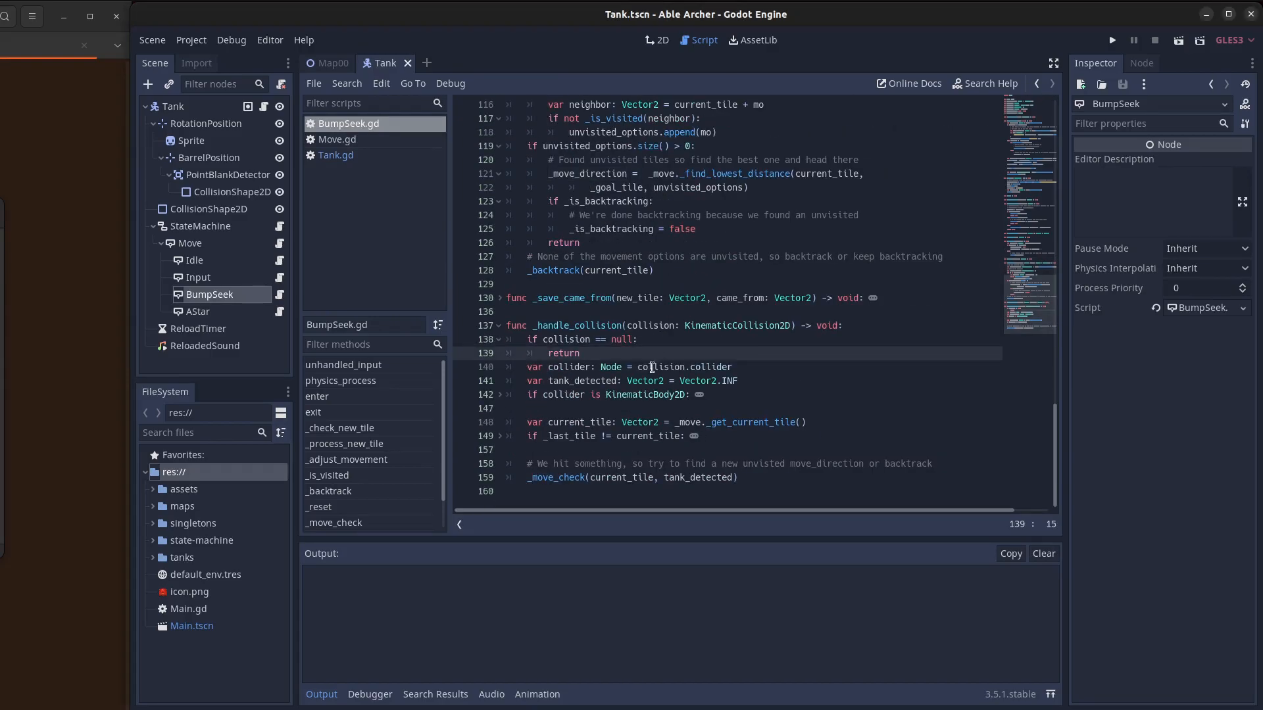
mouse_move(619, 476)
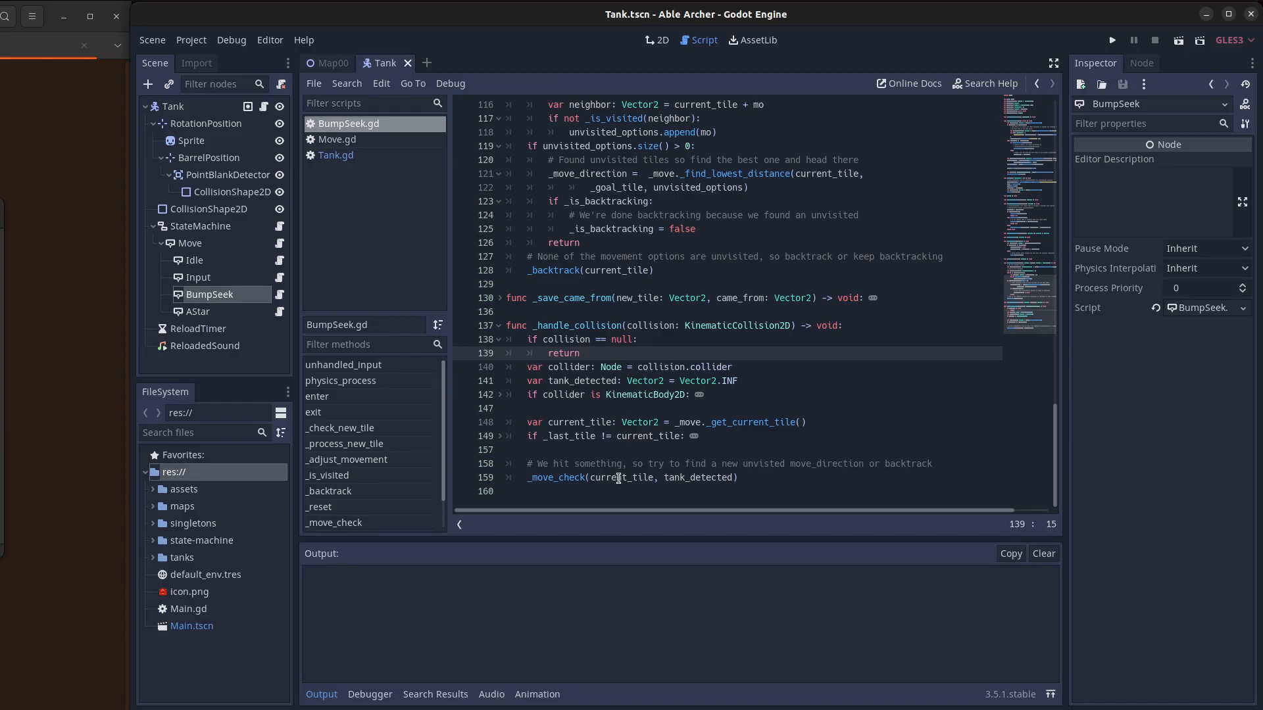
click(579, 353)
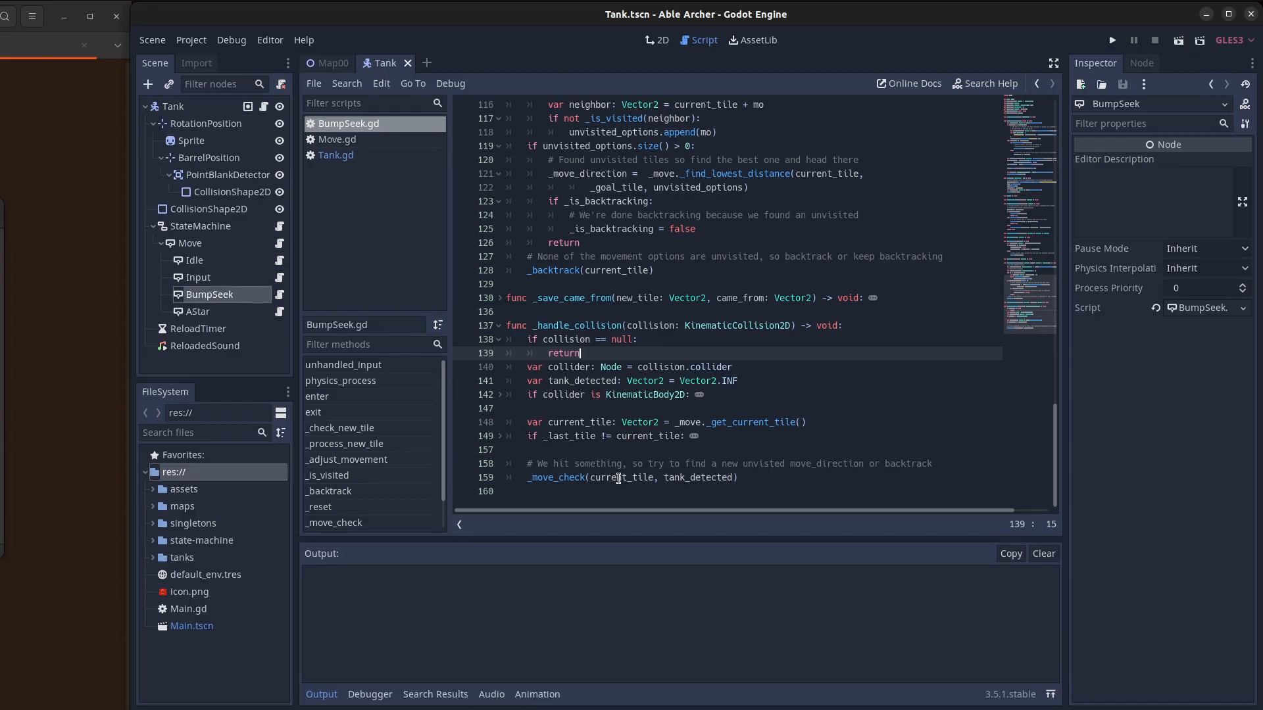